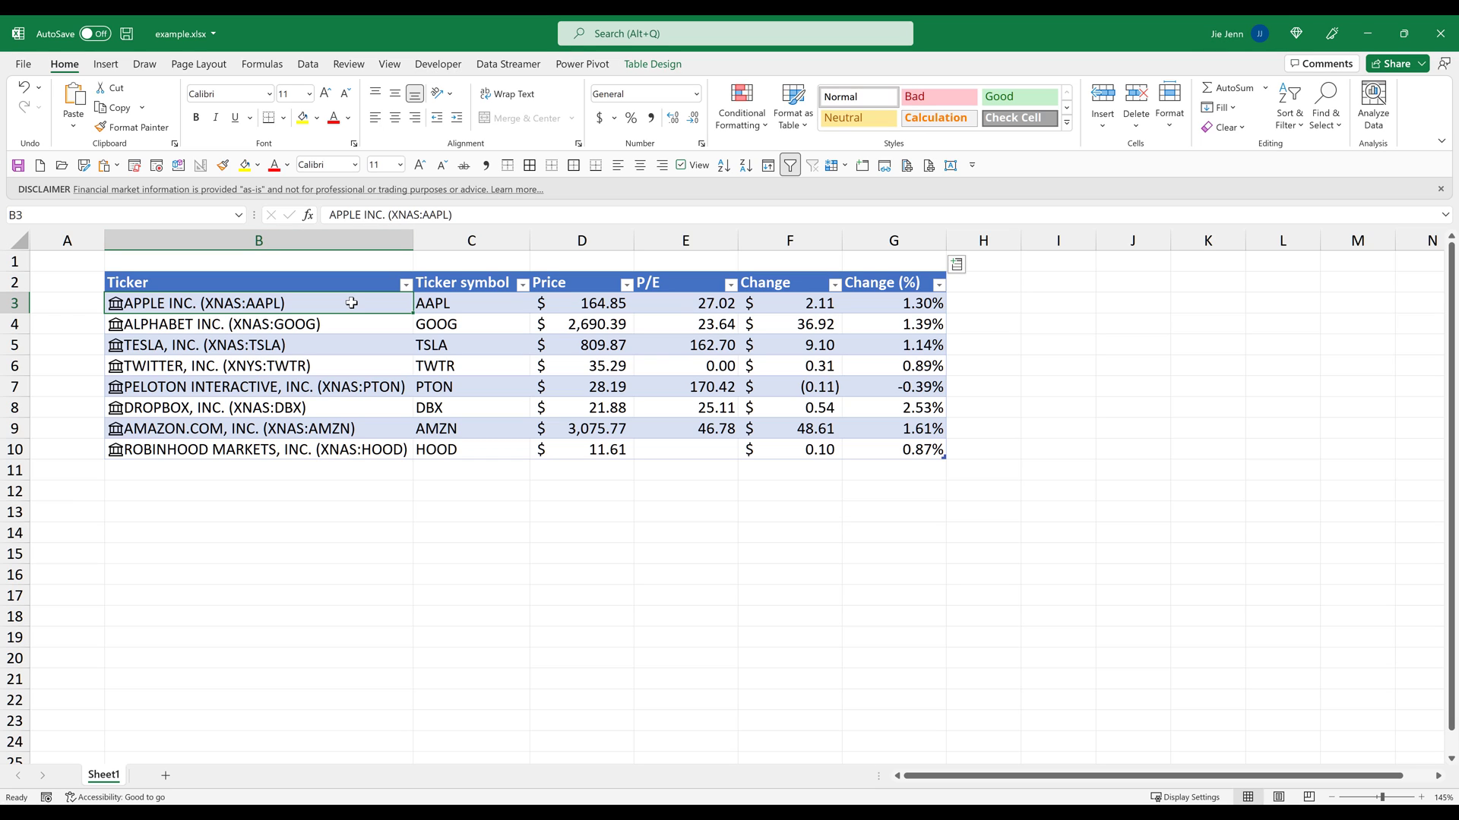
Step: Switch the ribbon to the Data commands for the Stocks ticker table
click(306, 64)
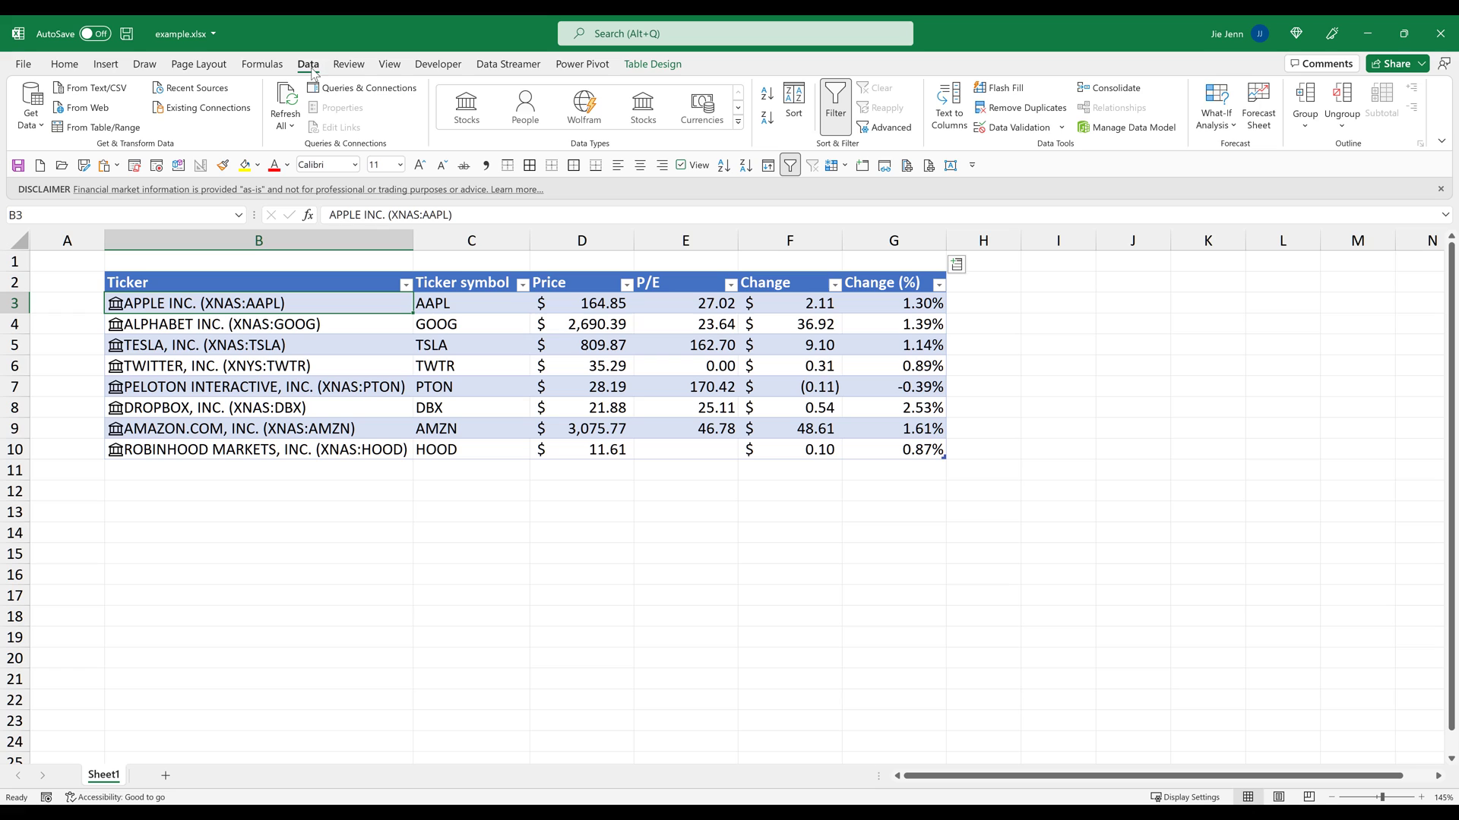
mouse_move(412, 167)
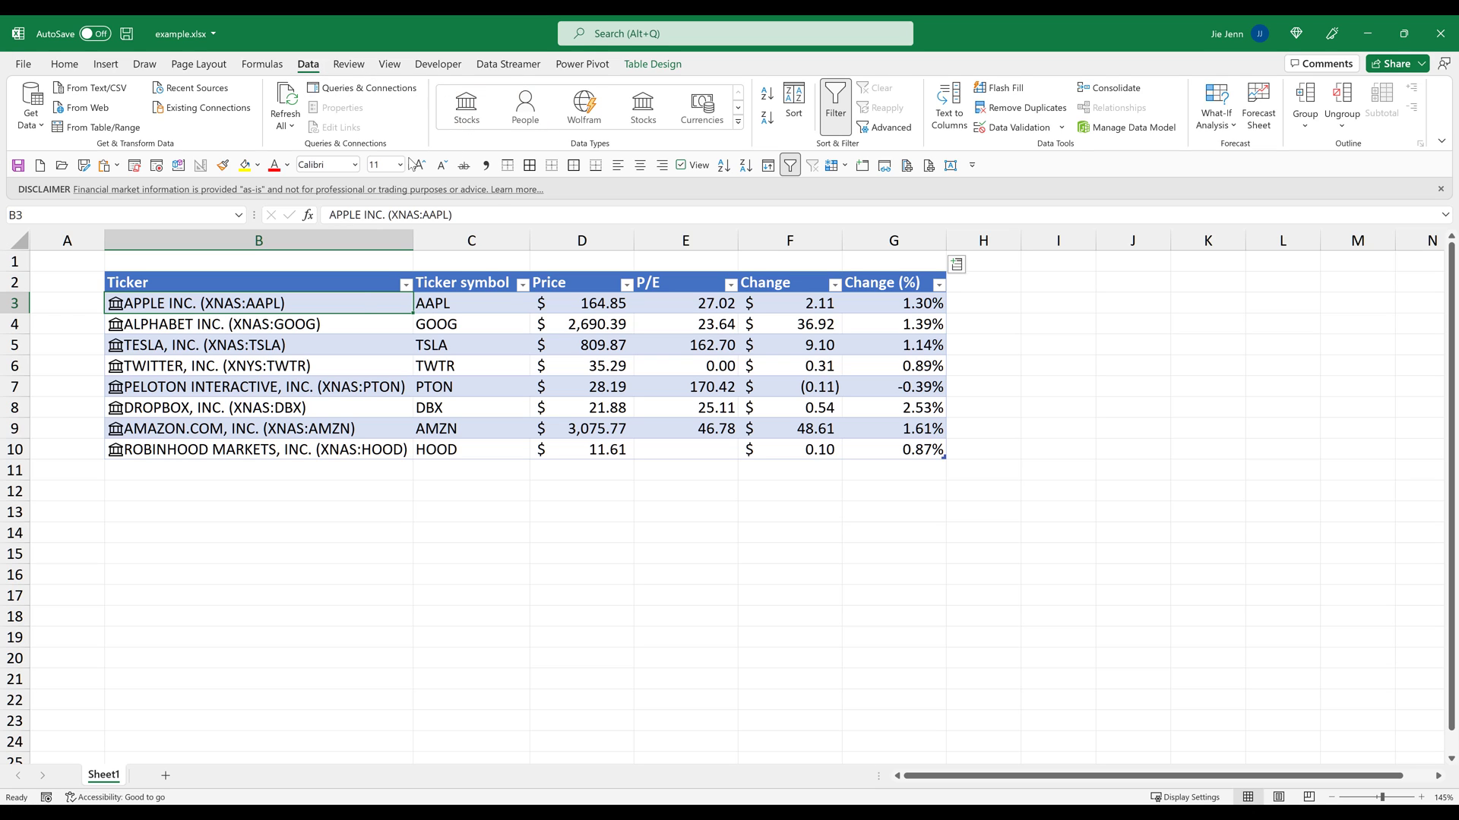
mouse_move(365, 299)
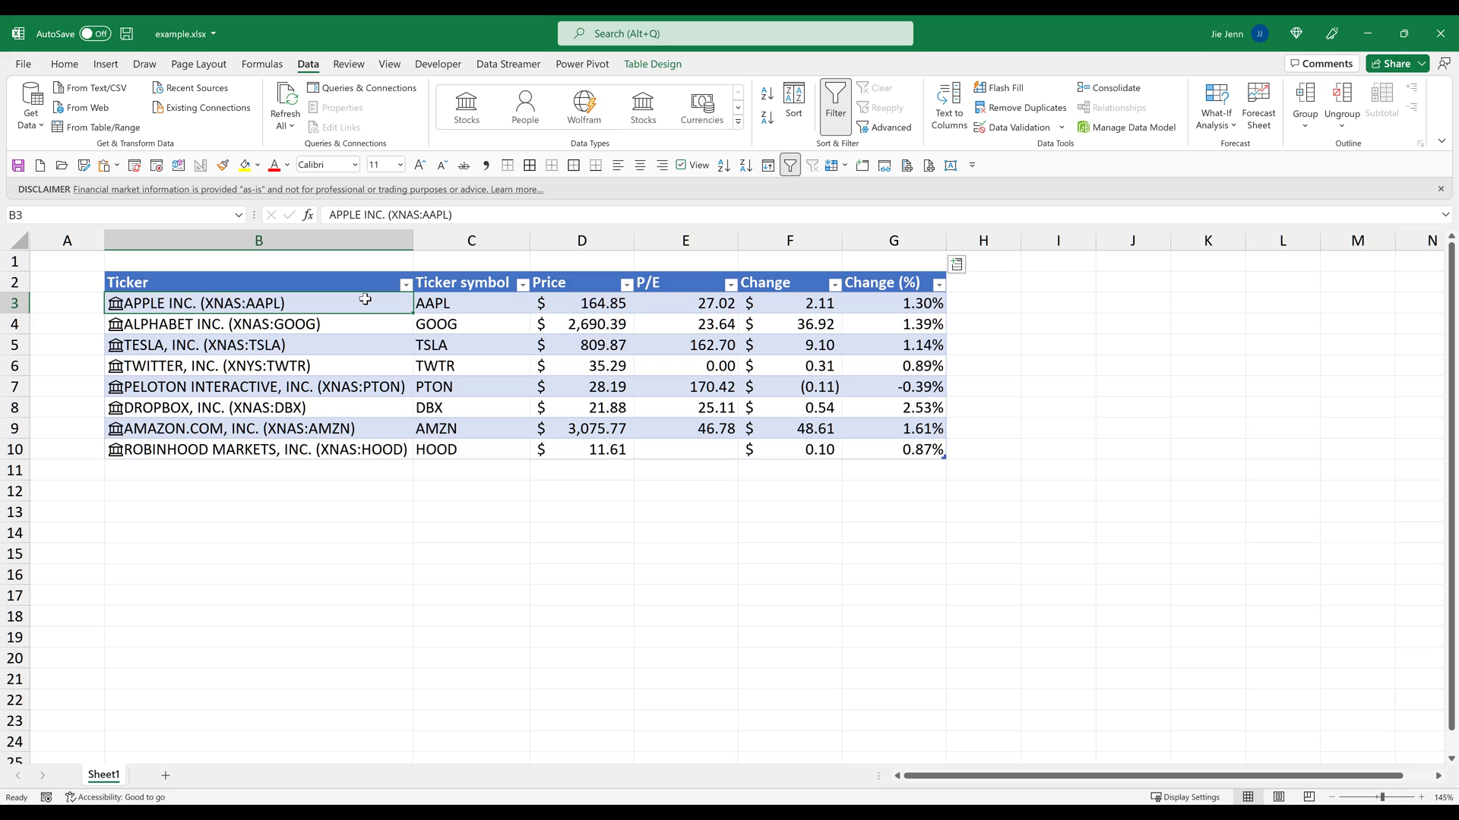
mouse_move(351, 301)
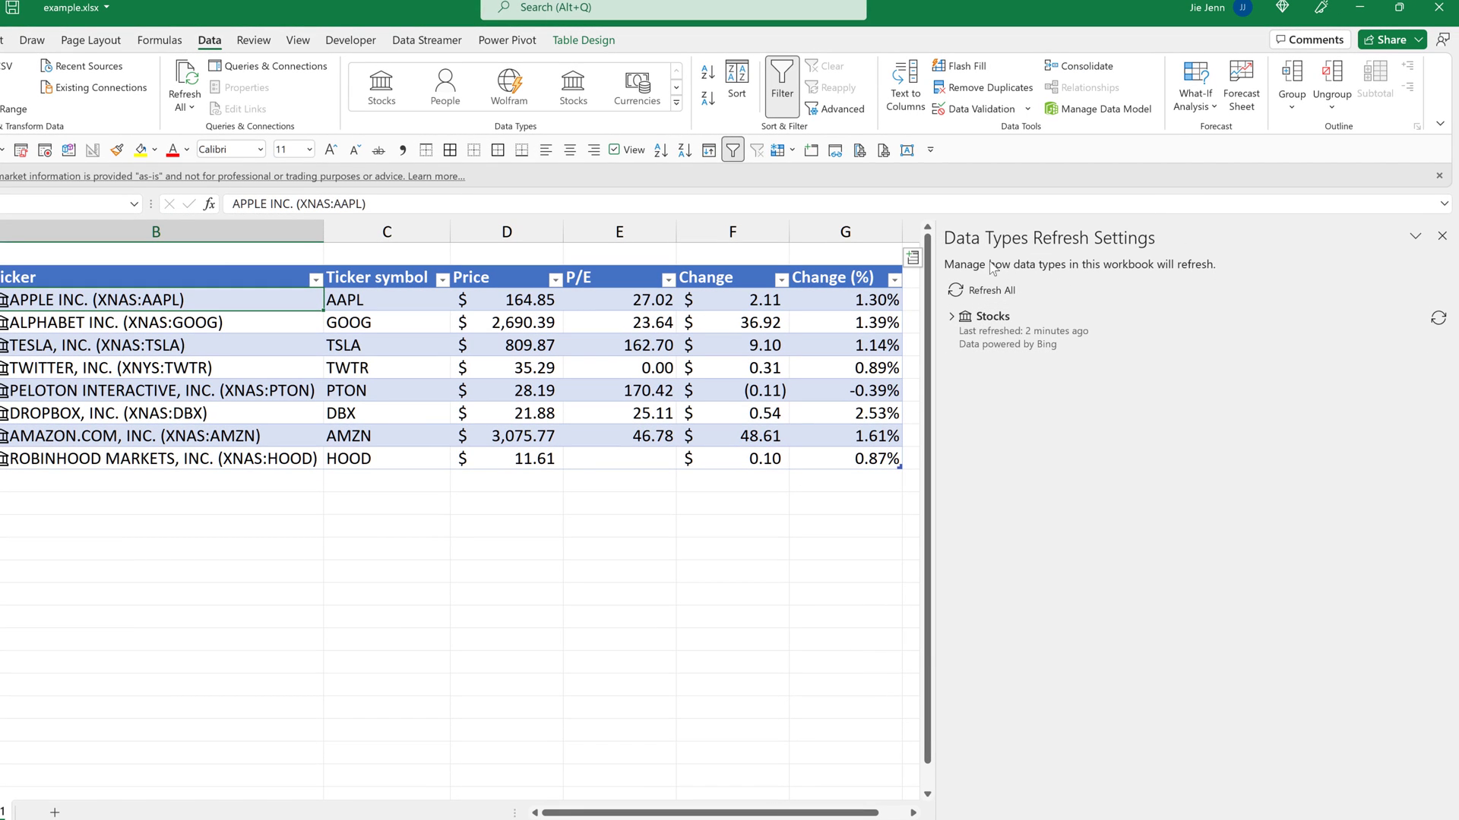
mouse_move(1026, 240)
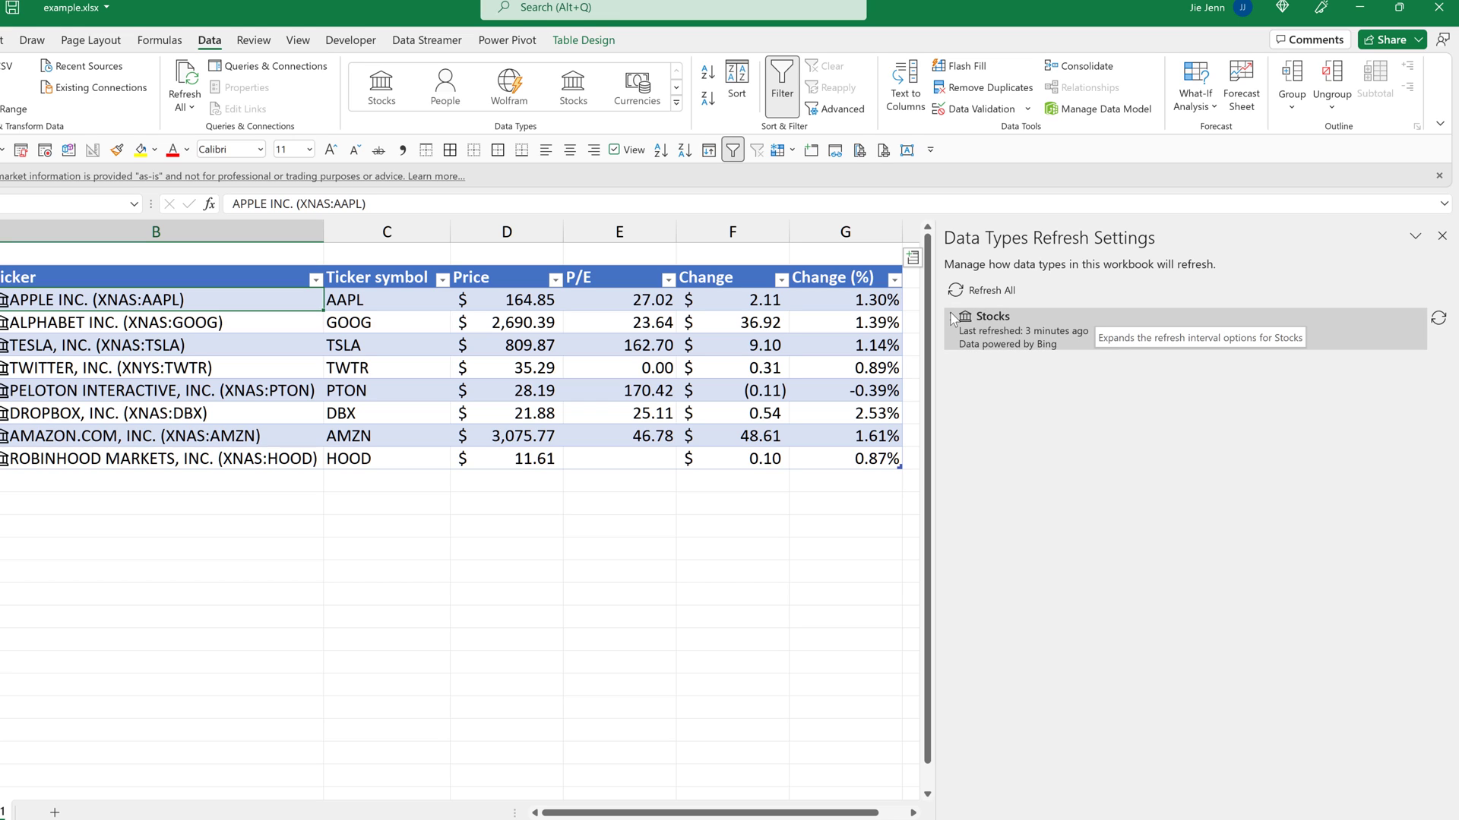
Step: Expand the Stocks refresh options, leaving 'Automatically every 5 minutes' selected
click(952, 316)
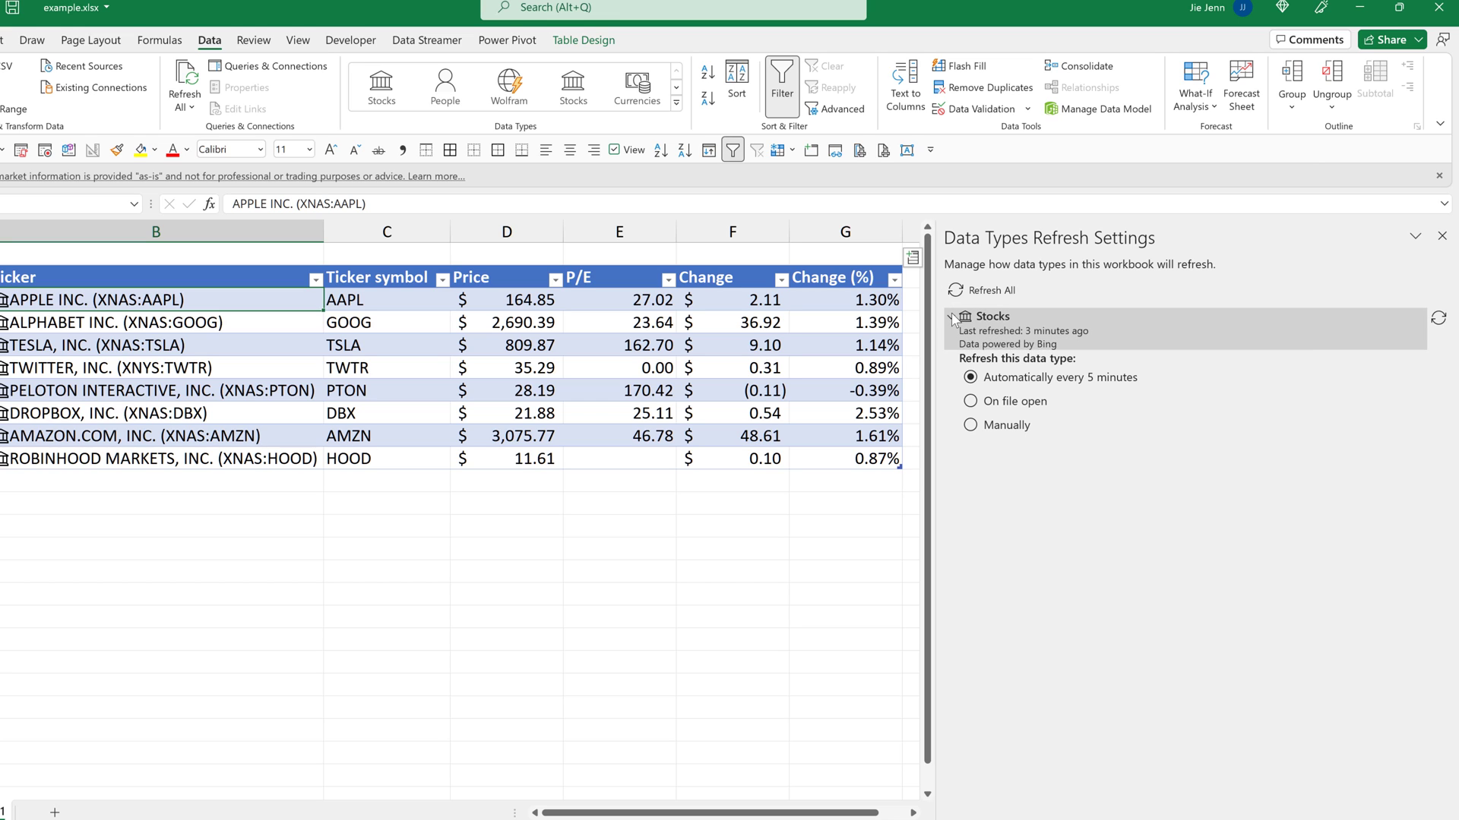